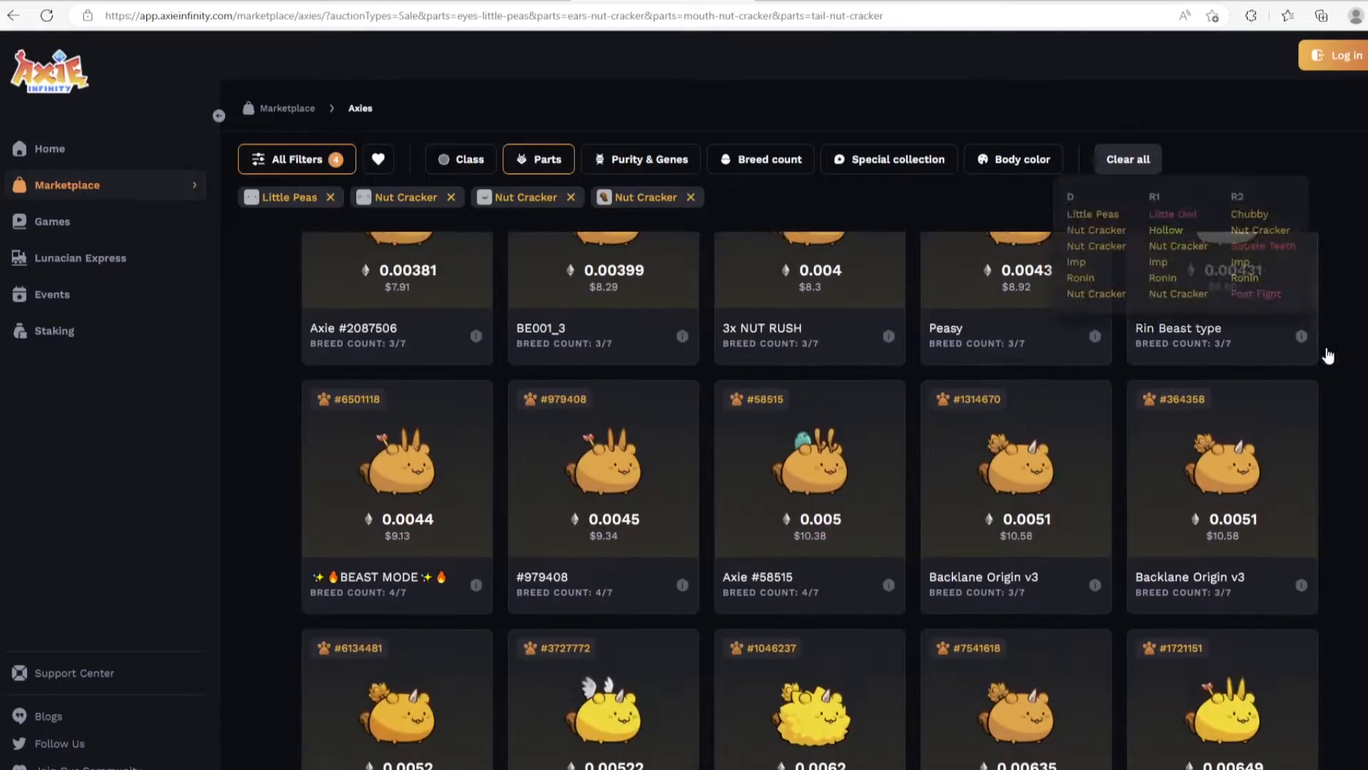
Leave the marketplace listing for the Sky Mavis account settings page with the Ronin wallet connect option.
{"action": "left_click", "coordinate": [54, 329]}
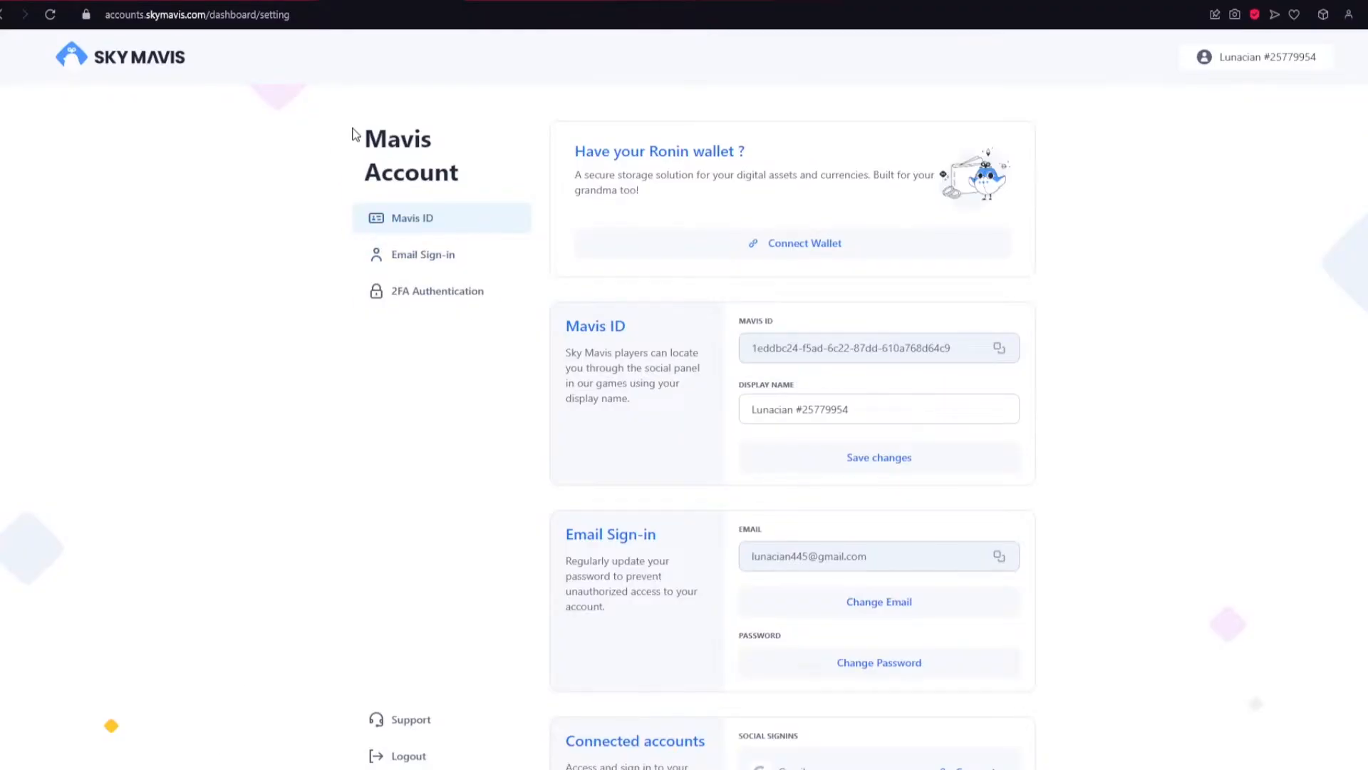
Go to wallet.roninchain.com and reach the Browser Extensions section for Chrome, Edge and Firefox.
{"action": "double_click", "coordinate": [658, 150]}
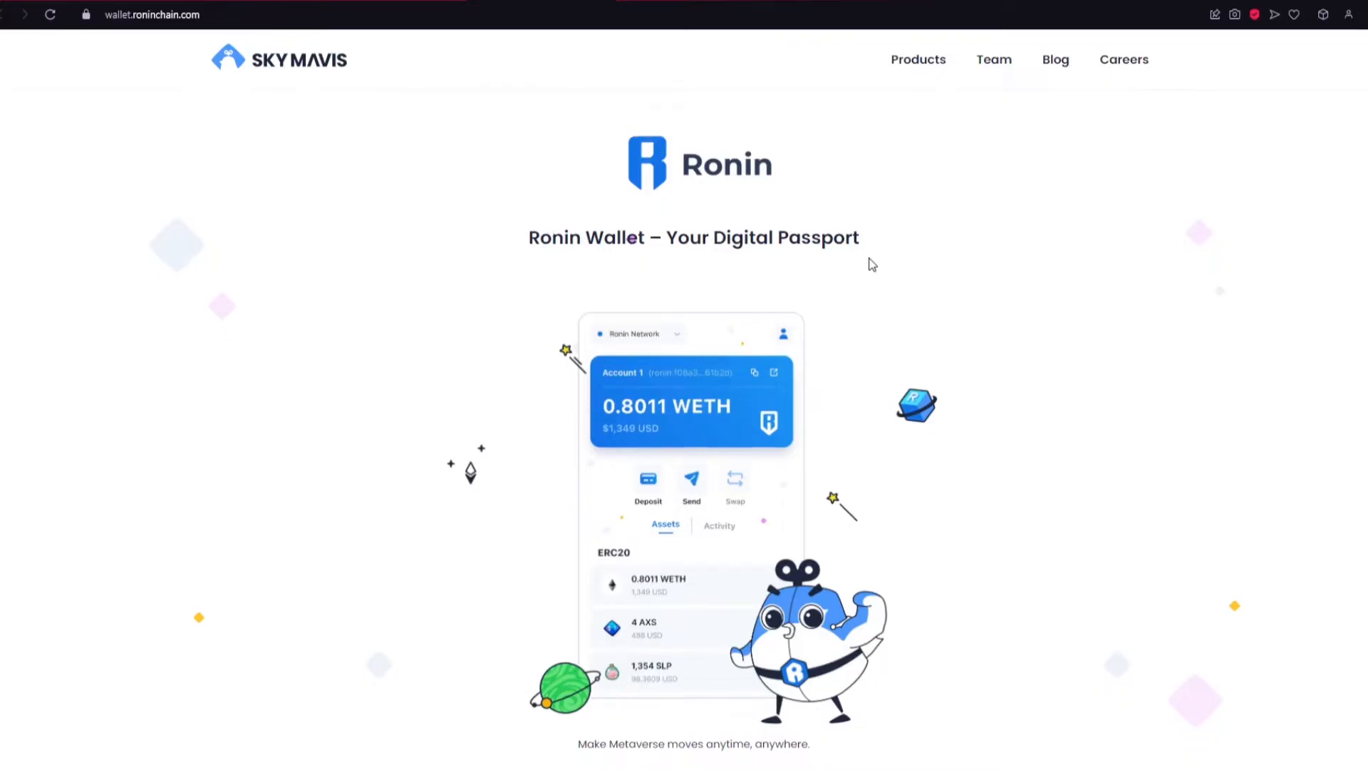
{"action": "scroll", "scroll_direction": "down", "scroll_amount": 3}
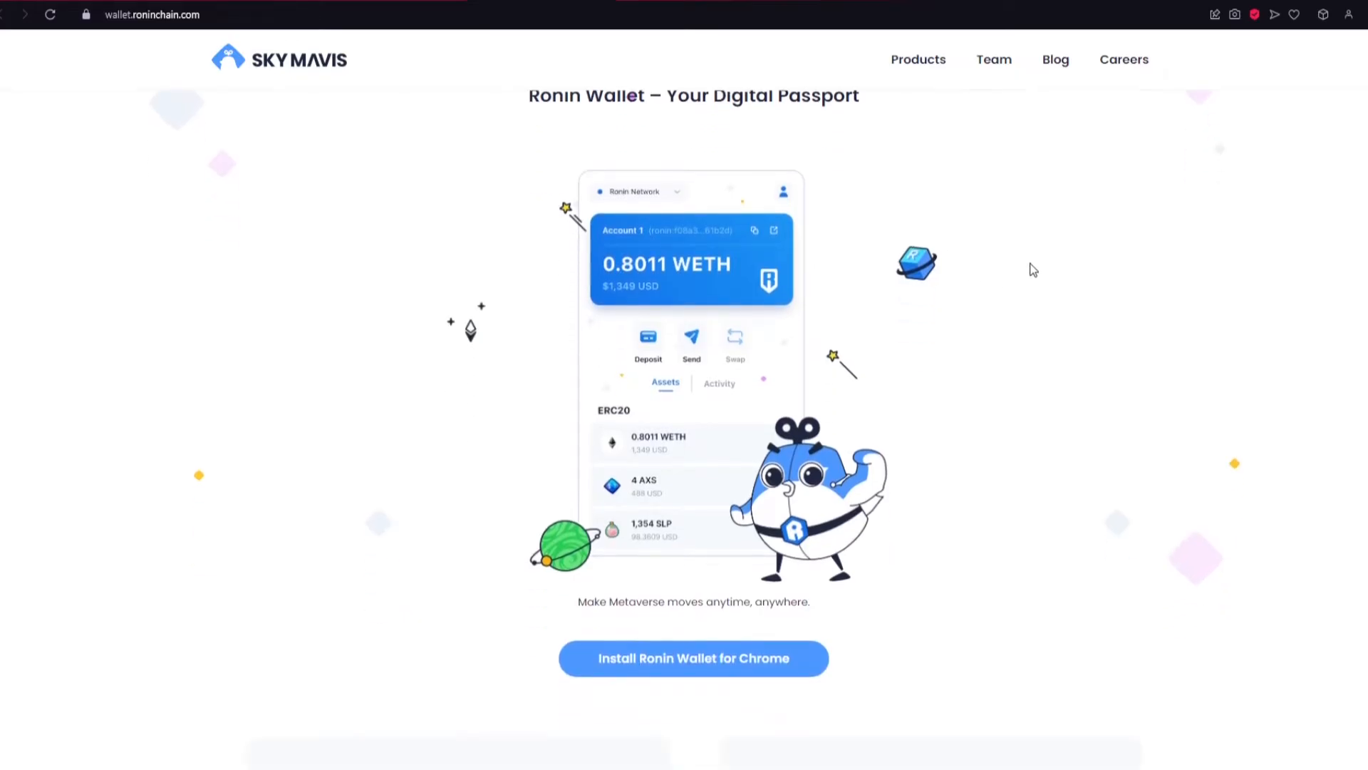
{"action": "scroll", "scroll_direction": "down", "scroll_amount": 3}
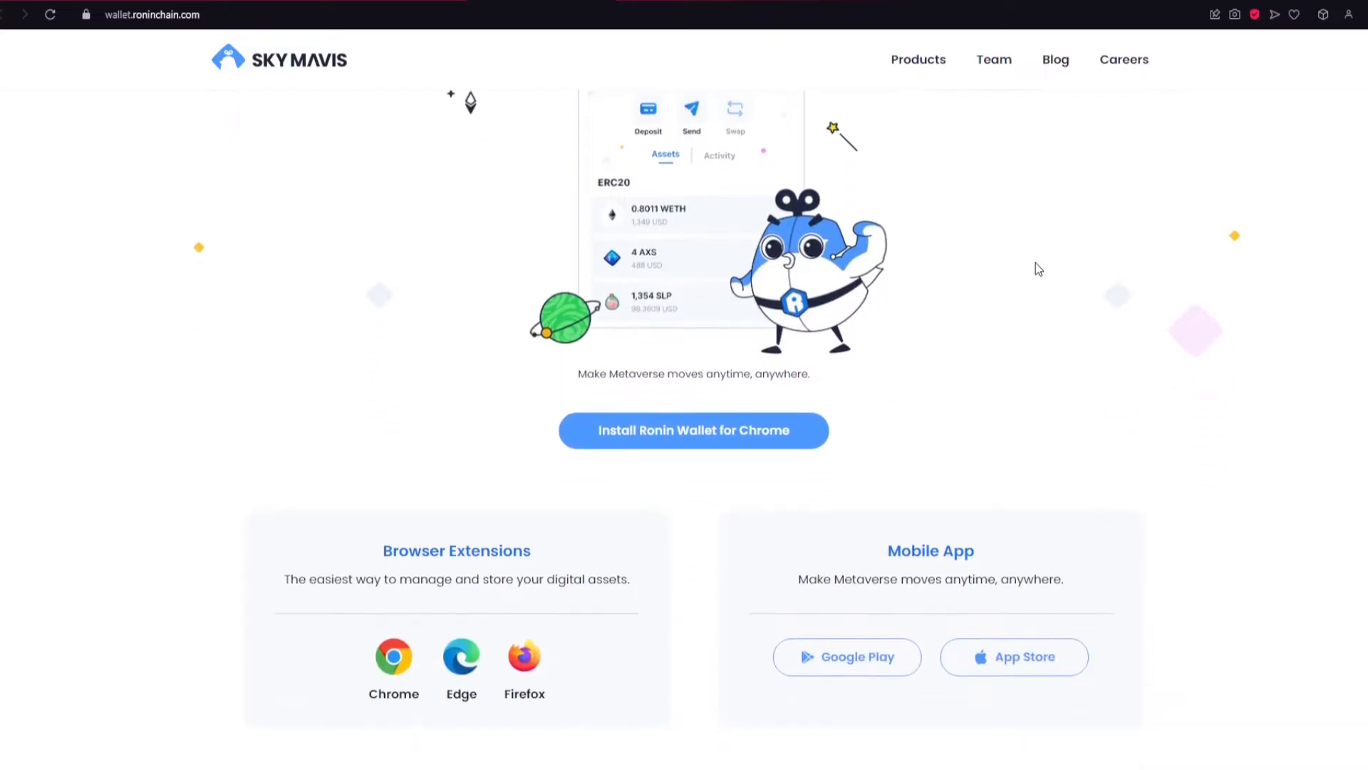
Add the Ronin Wallet extension to Edge from Microsoft Edge Add-ons.
{"action": "left_click", "coordinate": [460, 654]}
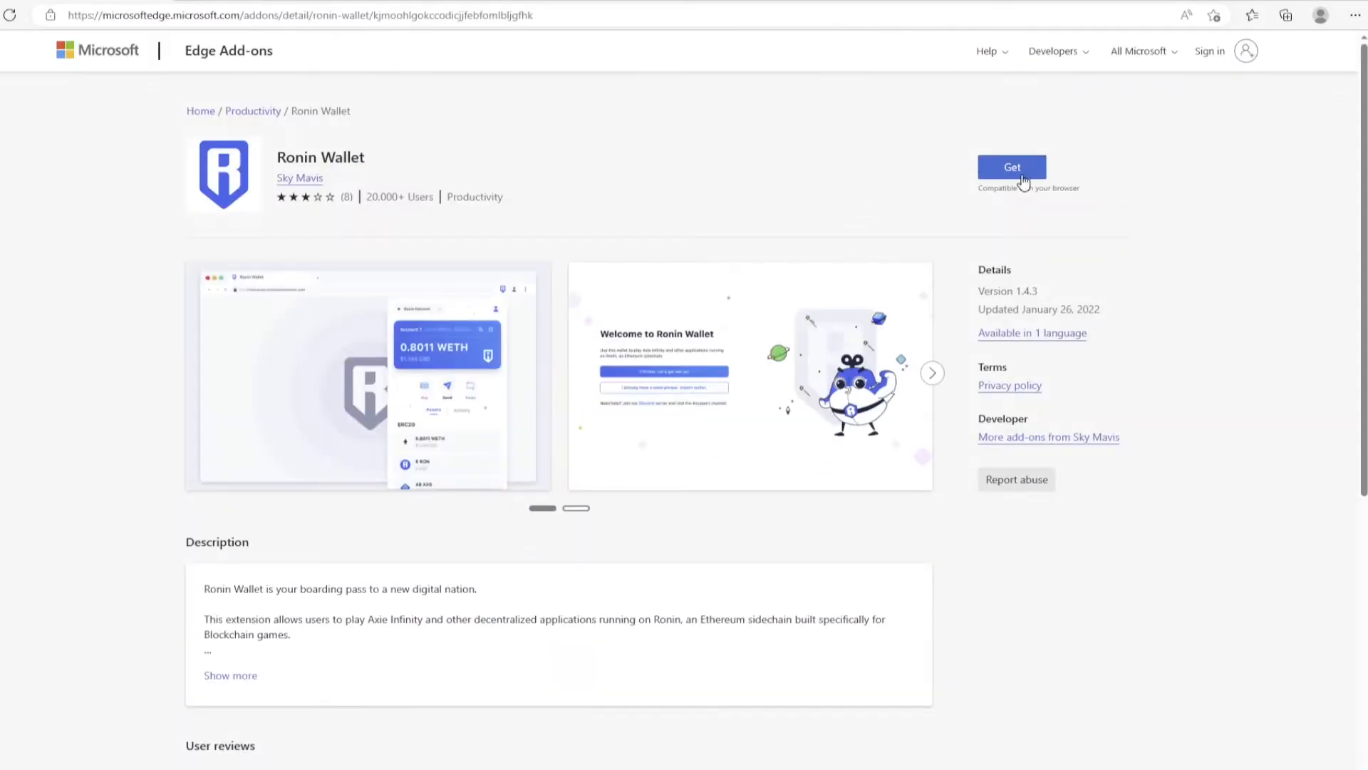
{"action": "left_click", "coordinate": [1012, 167]}
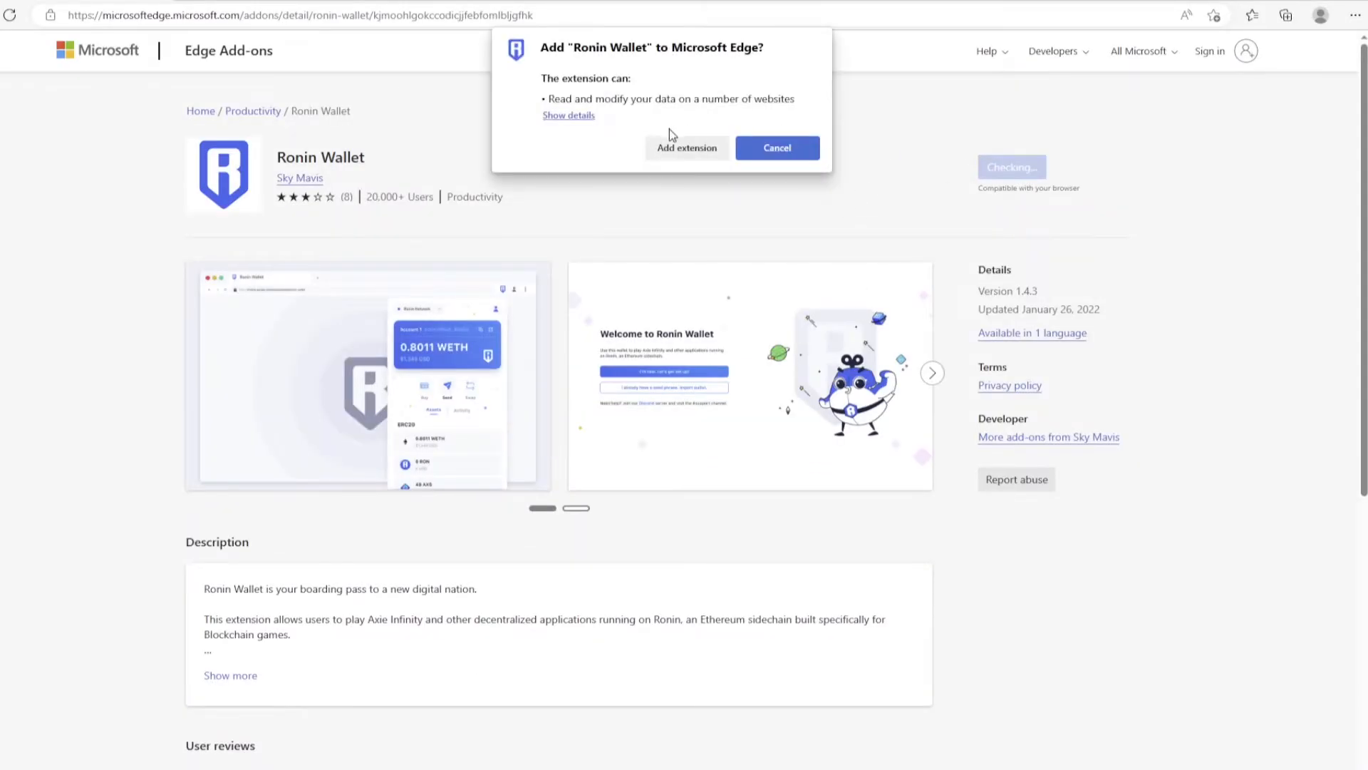
{"action": "left_click", "coordinate": [775, 147]}
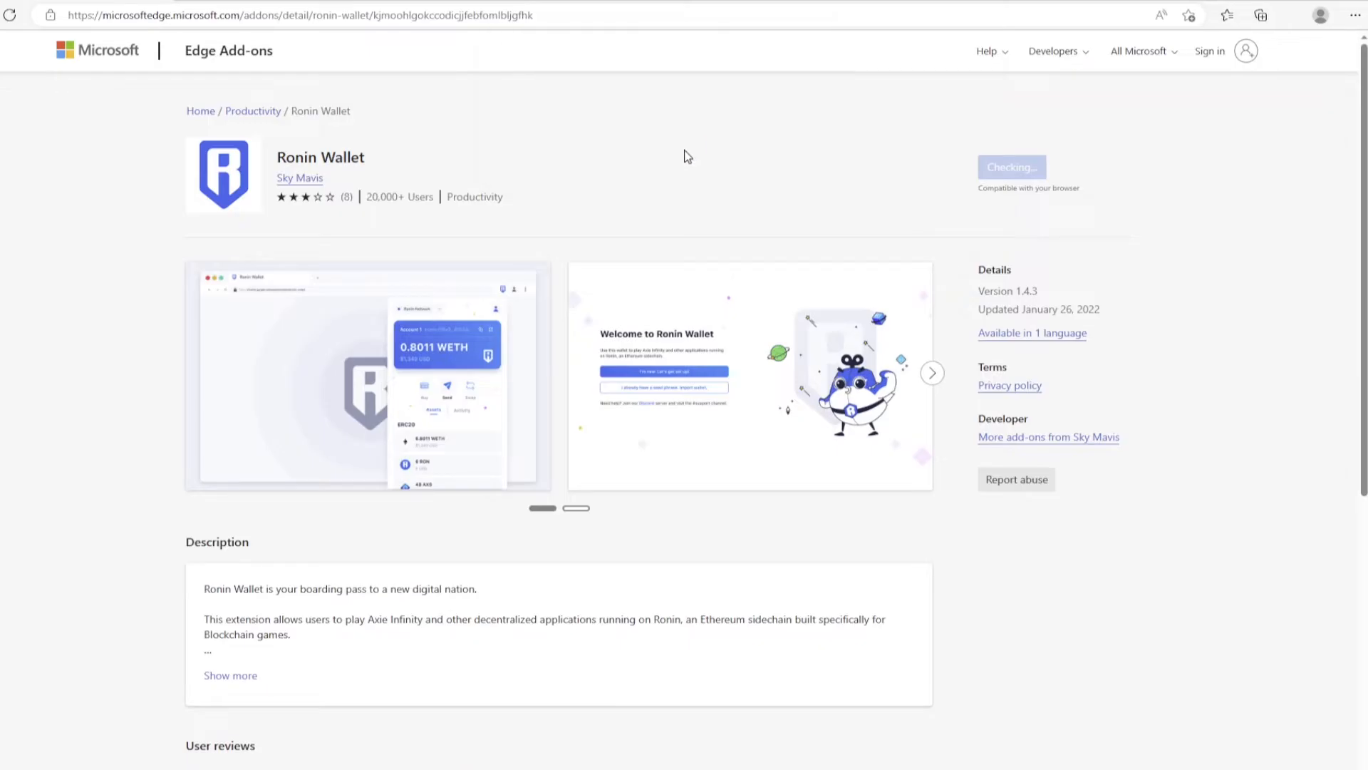
{"action": "left_click", "coordinate": [1012, 167]}
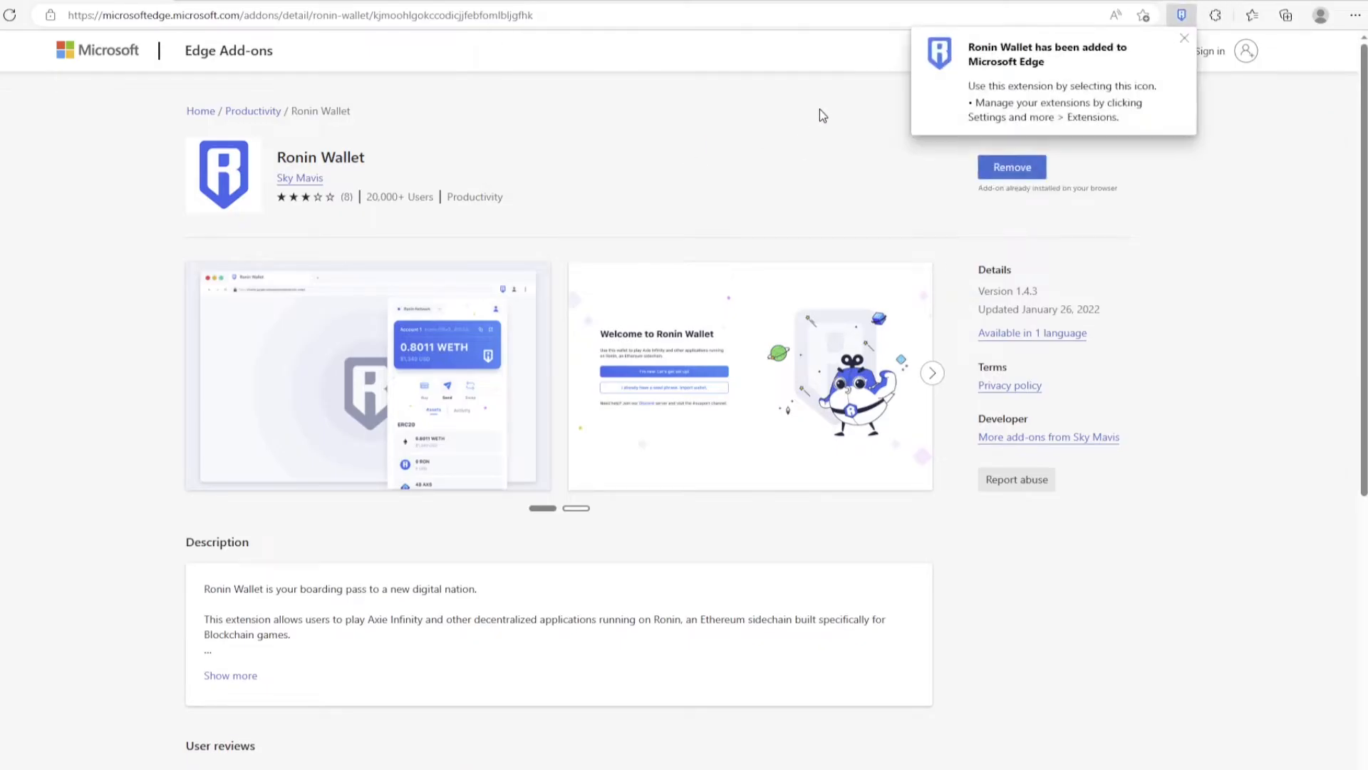
Launch the installed Ronin Wallet extension and begin its Get Started setup.
{"action": "left_click", "coordinate": [1183, 14]}
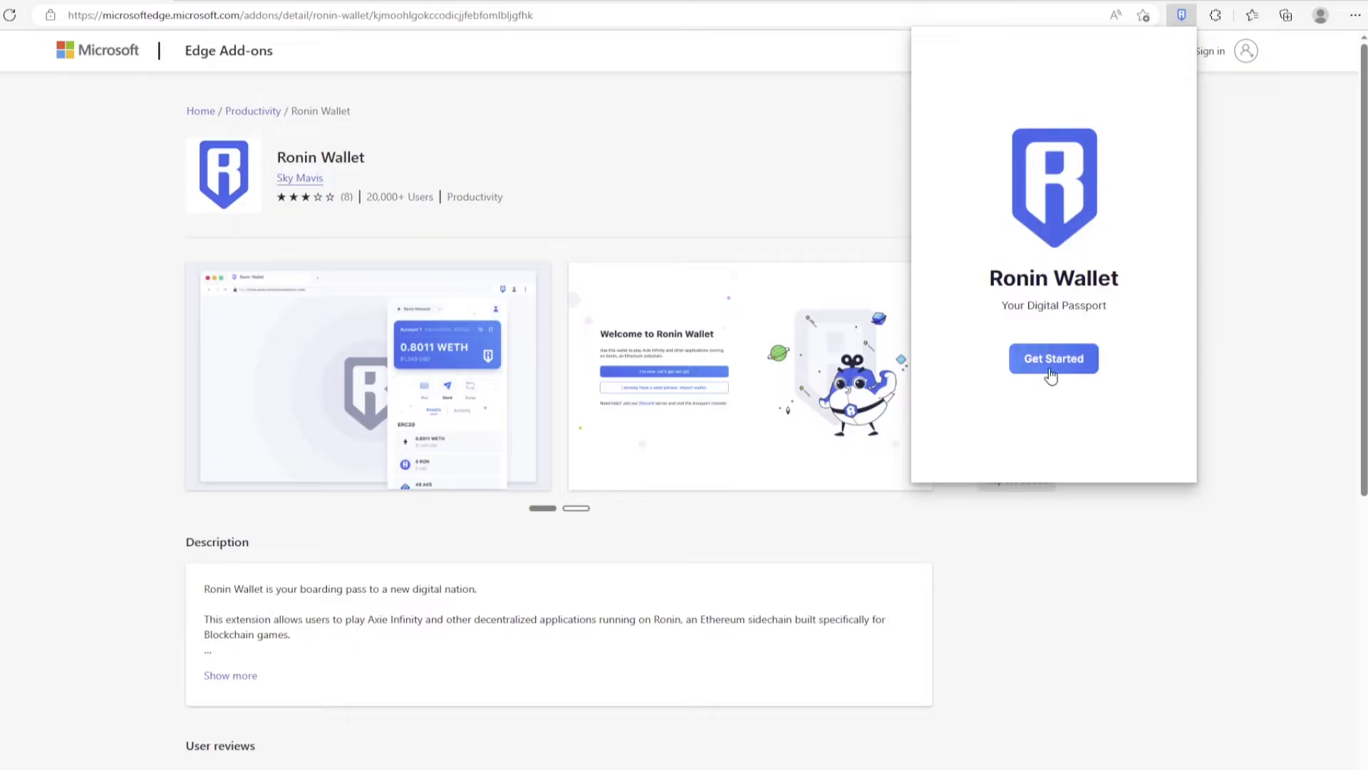
{"action": "left_click", "coordinate": [1054, 360]}
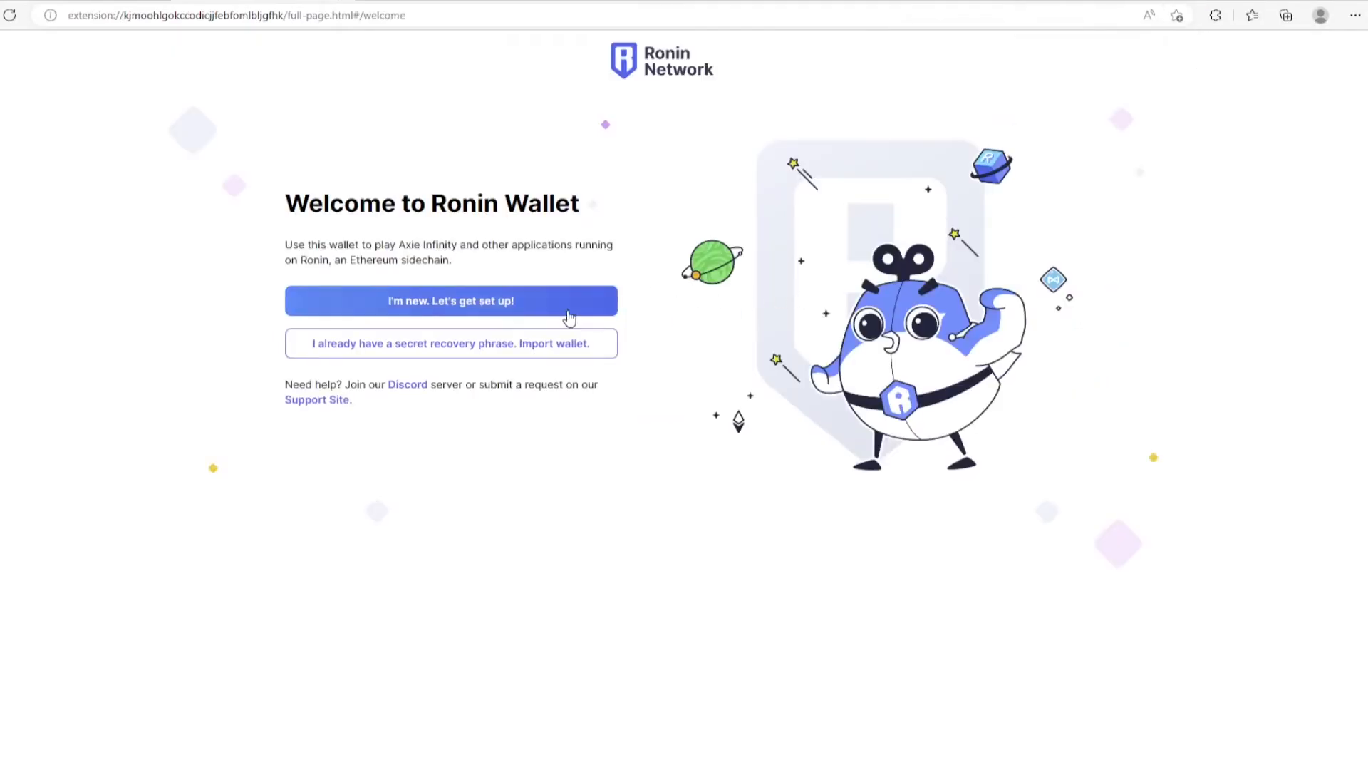
{"action": "left_click", "coordinate": [450, 301]}
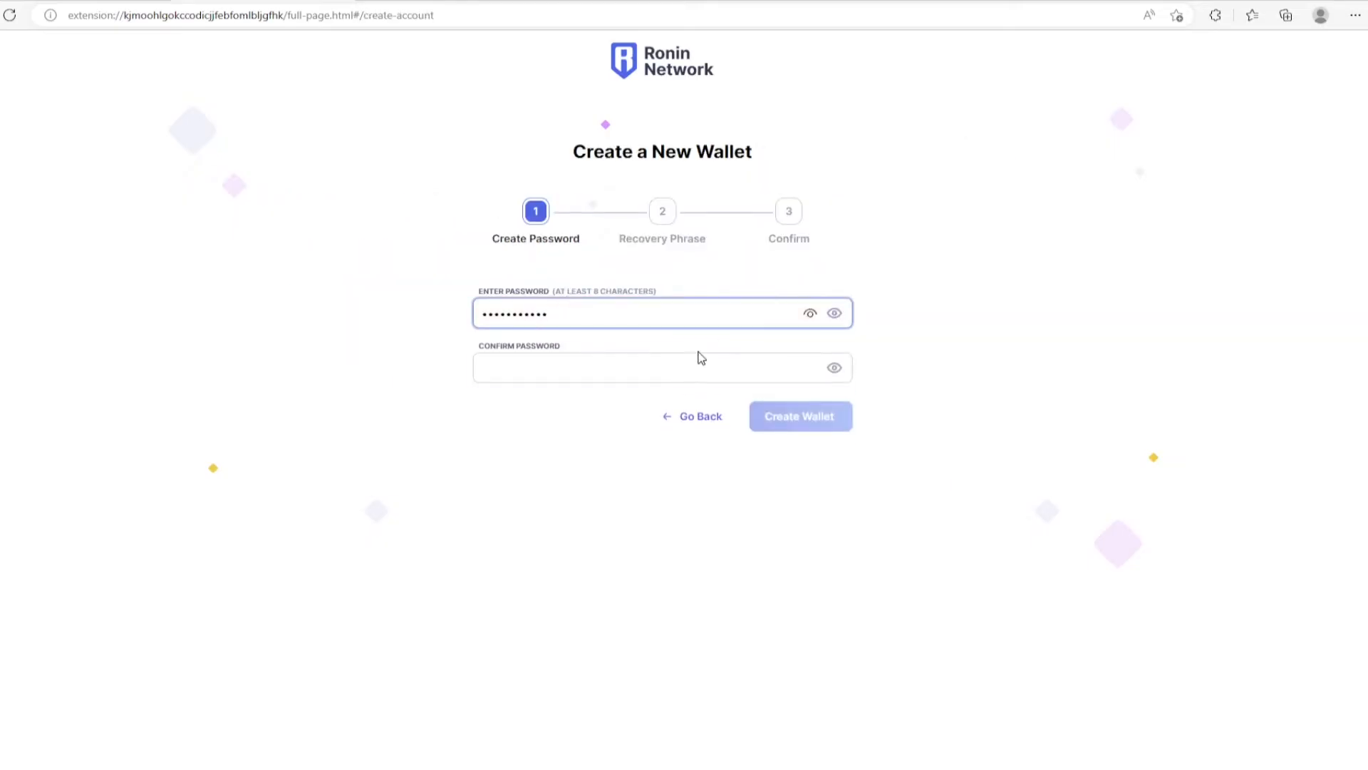
{"action": "left_click", "coordinate": [798, 417]}
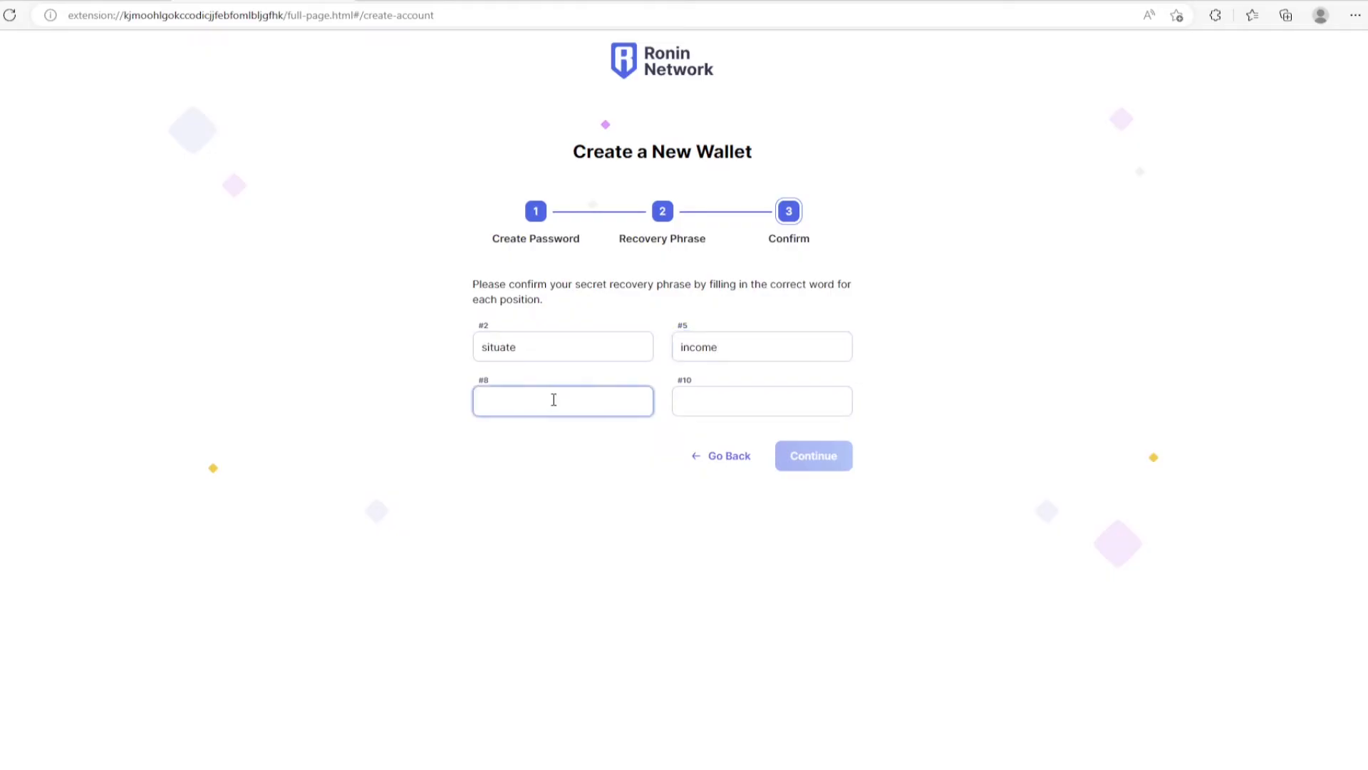
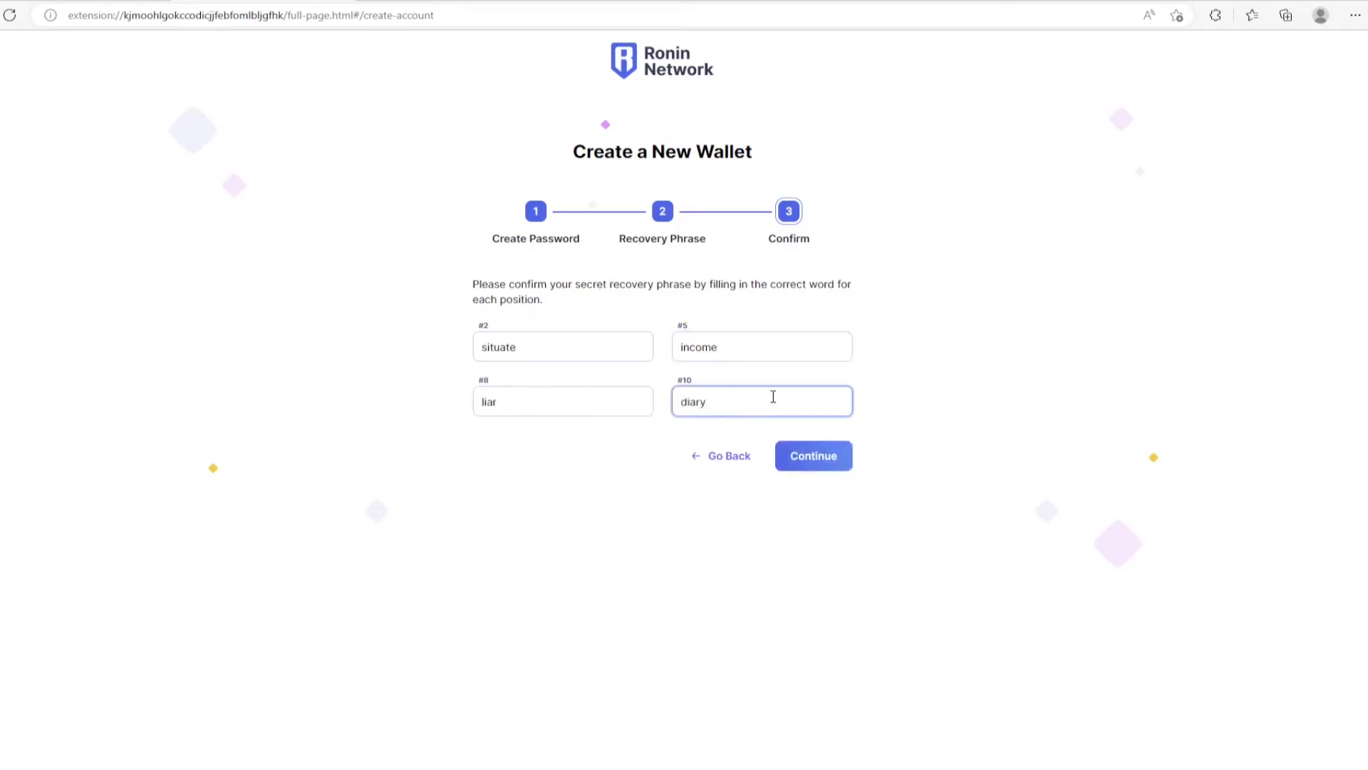
Finish wallet creation, then log into the marketplace with email and password, letting Edge save it.
{"action": "left_click", "coordinate": [811, 456]}
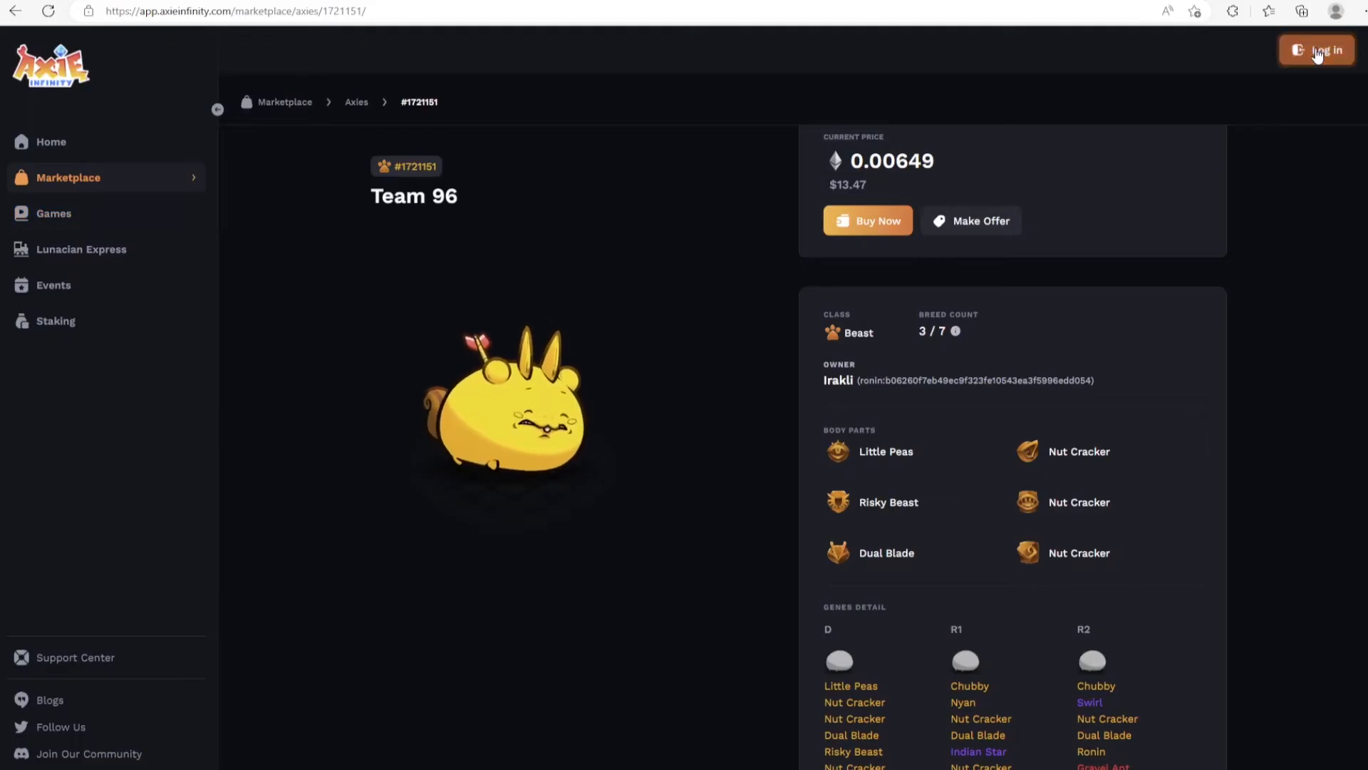
{"action": "left_click", "coordinate": [1317, 49]}
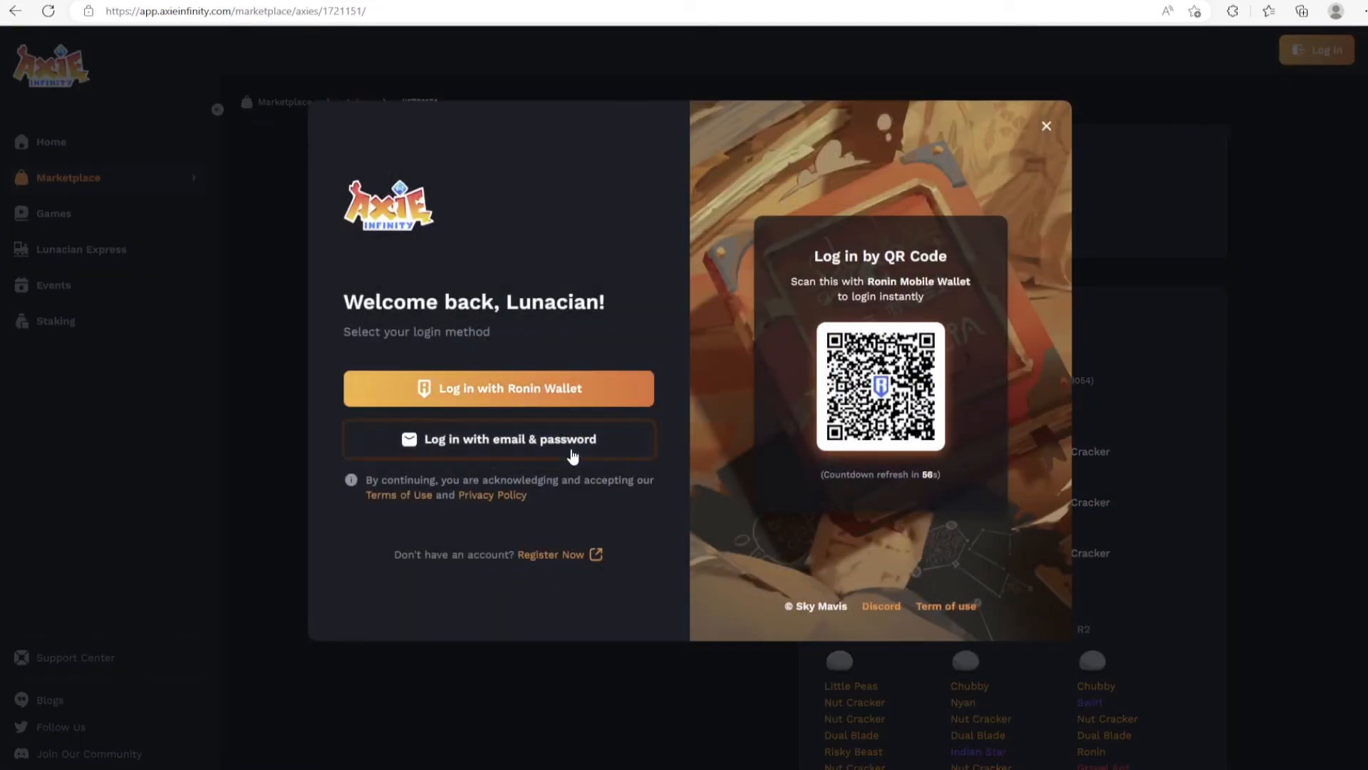
{"action": "left_click", "coordinate": [497, 439]}
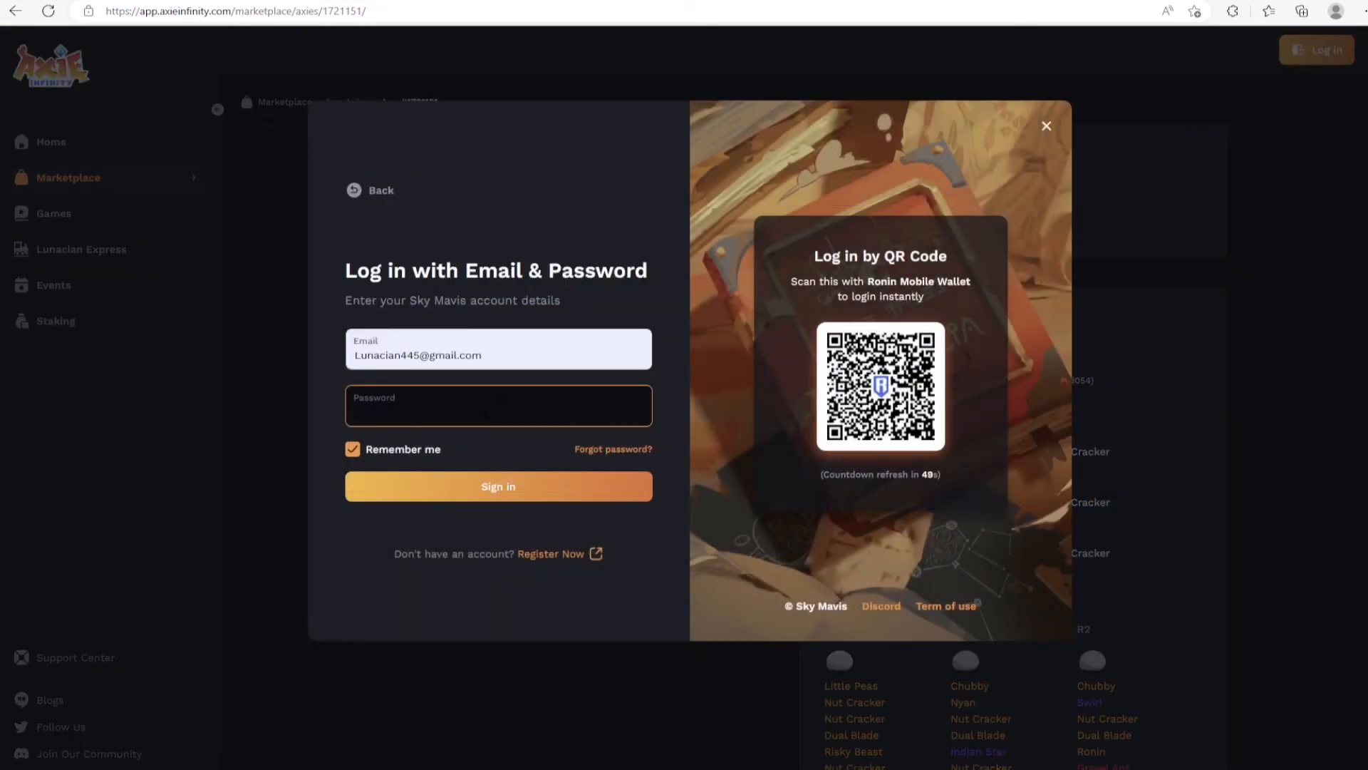
{"action": "left_click", "coordinate": [498, 486]}
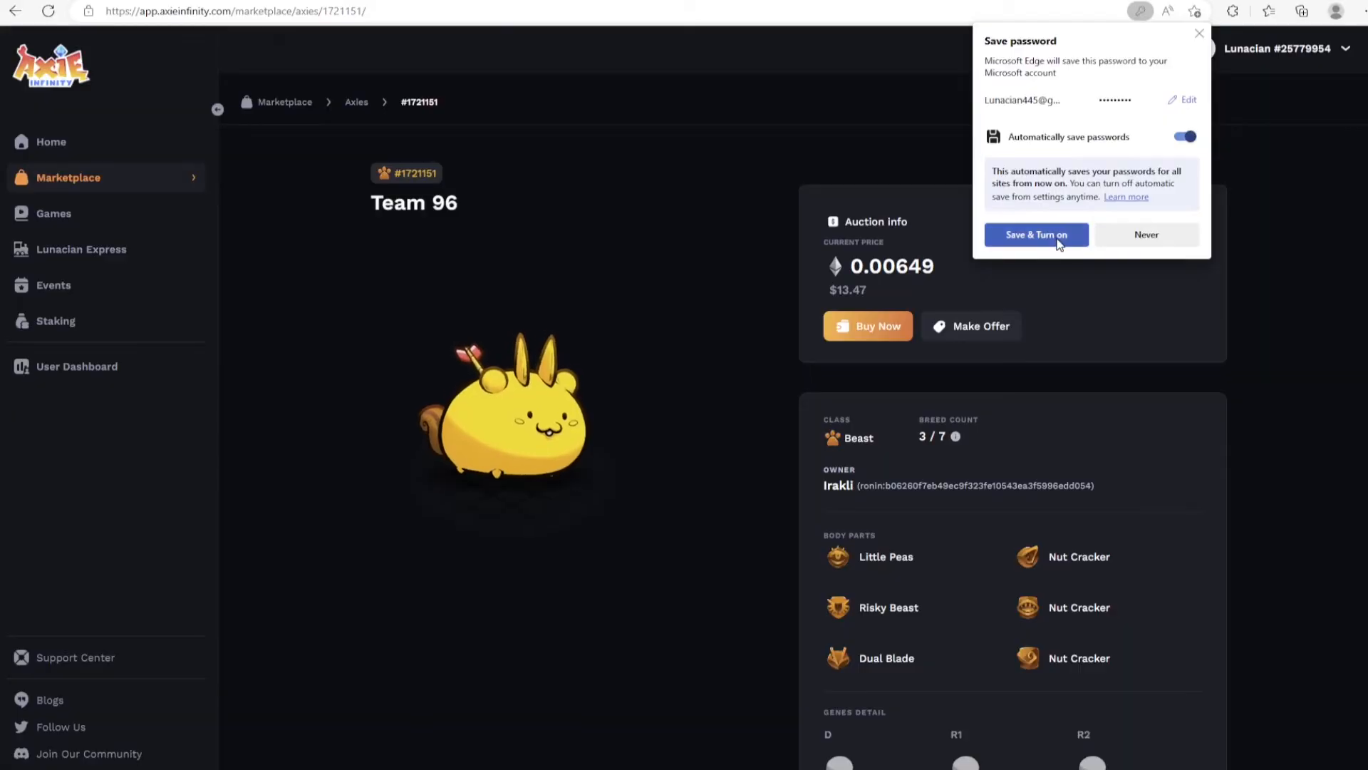
{"action": "left_click", "coordinate": [1035, 236]}
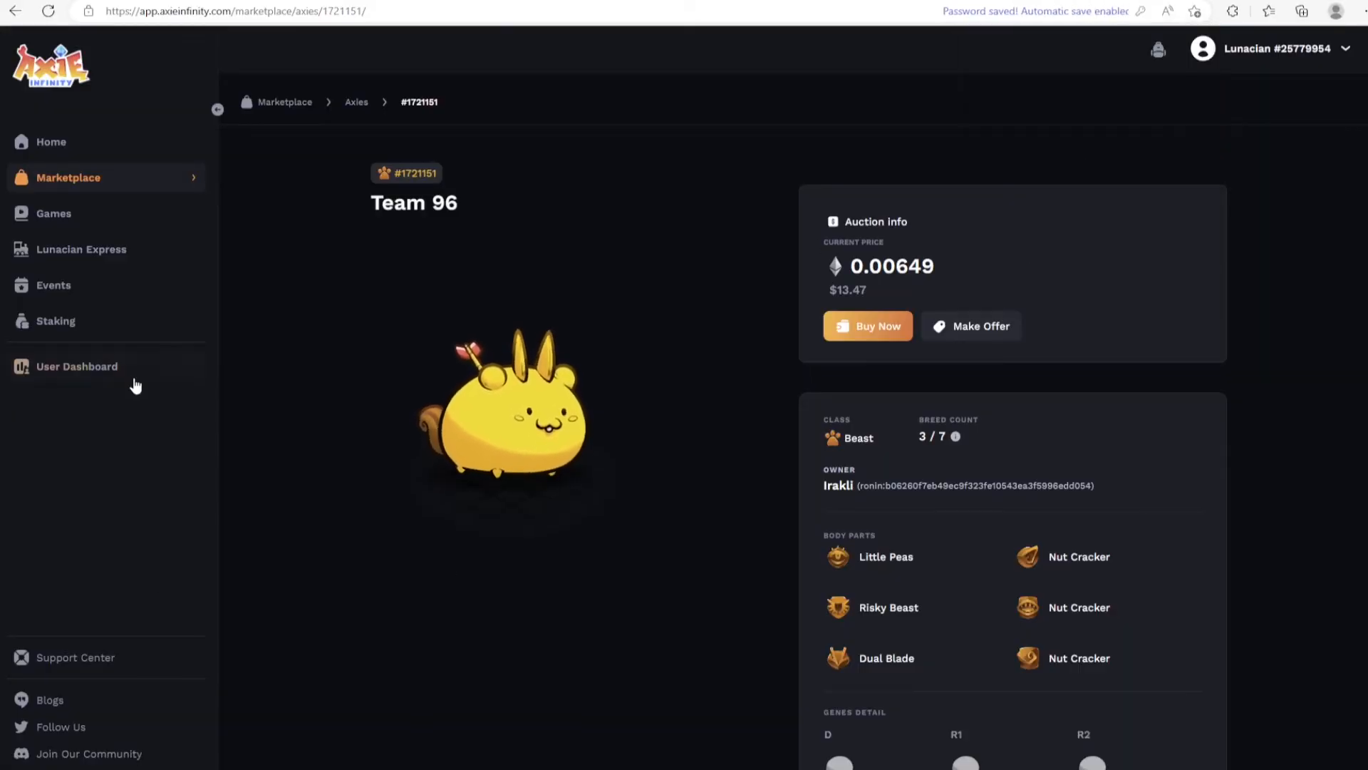
Go to the User Dashboard and confirm the Ronin Wallet signature request.
{"action": "left_click", "coordinate": [77, 367]}
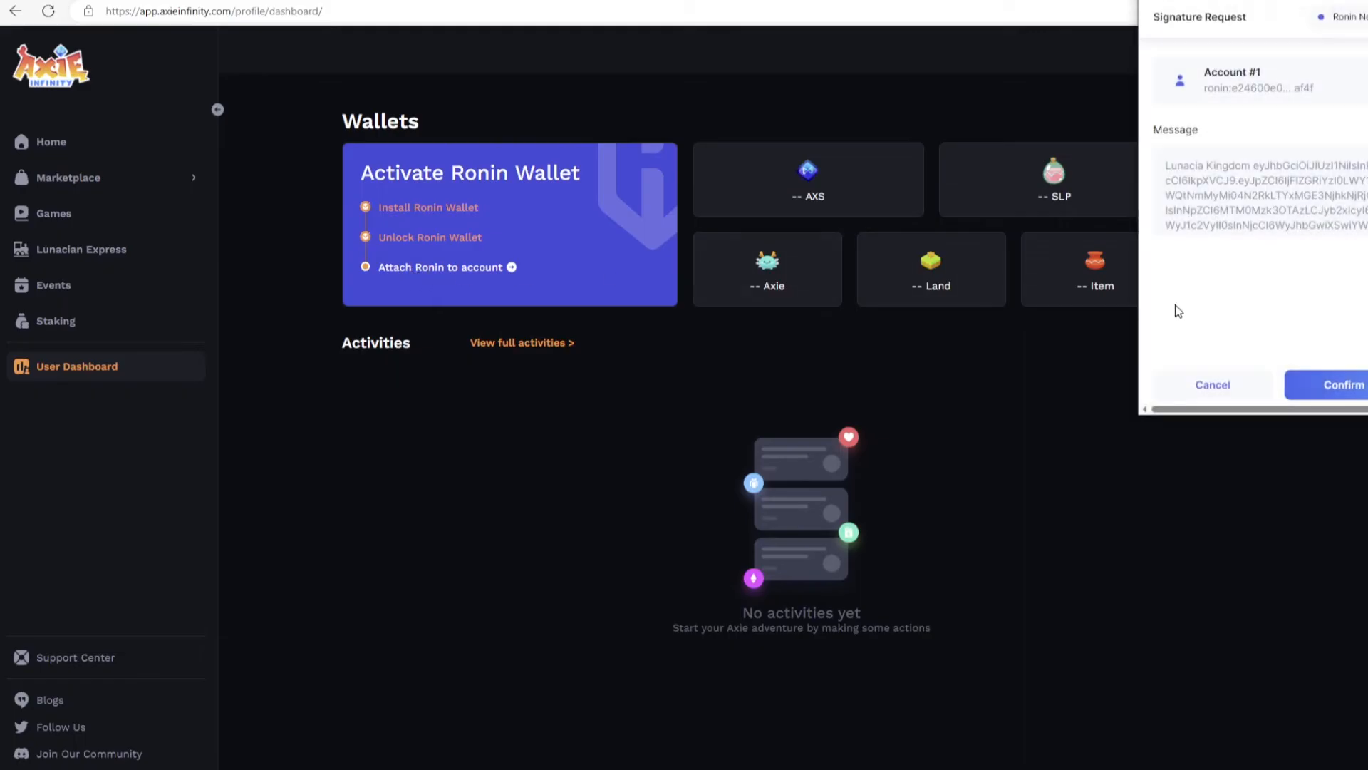
{"action": "left_click", "coordinate": [1344, 384]}
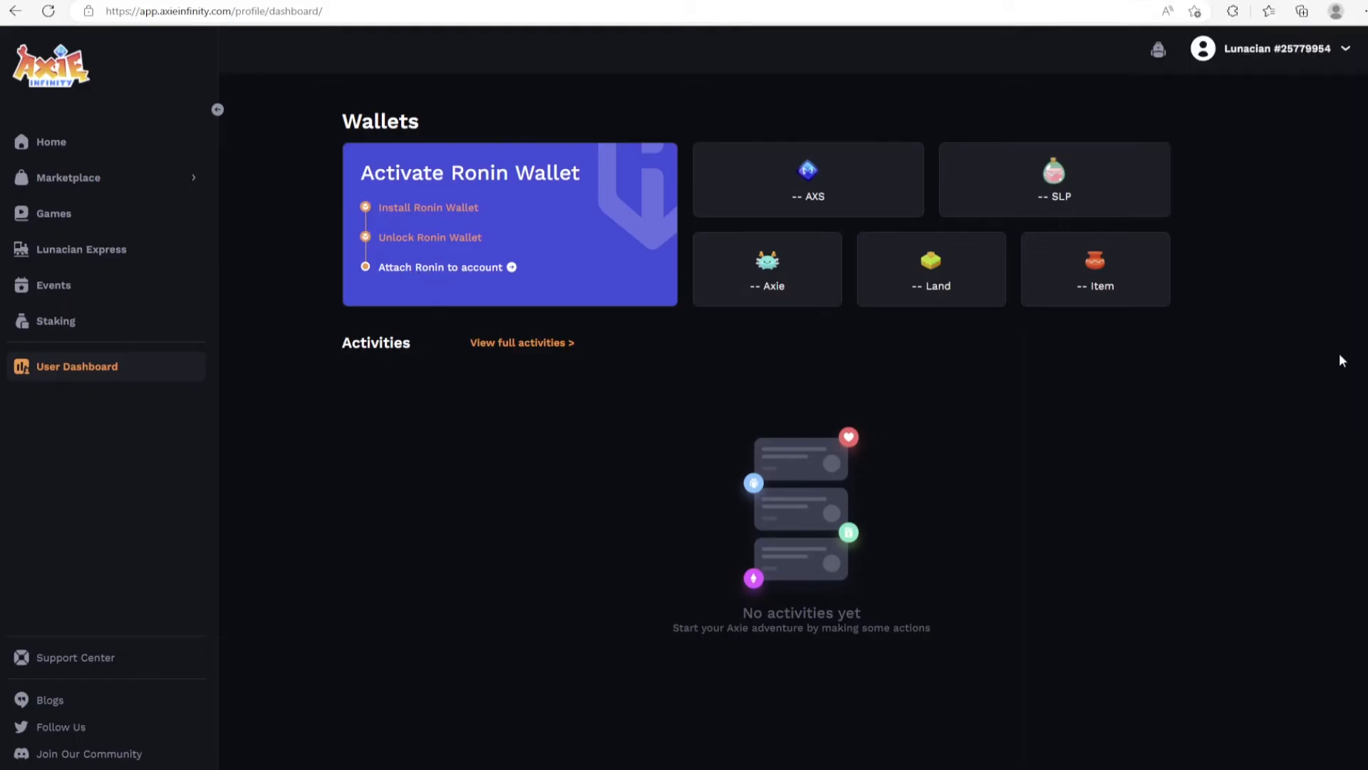